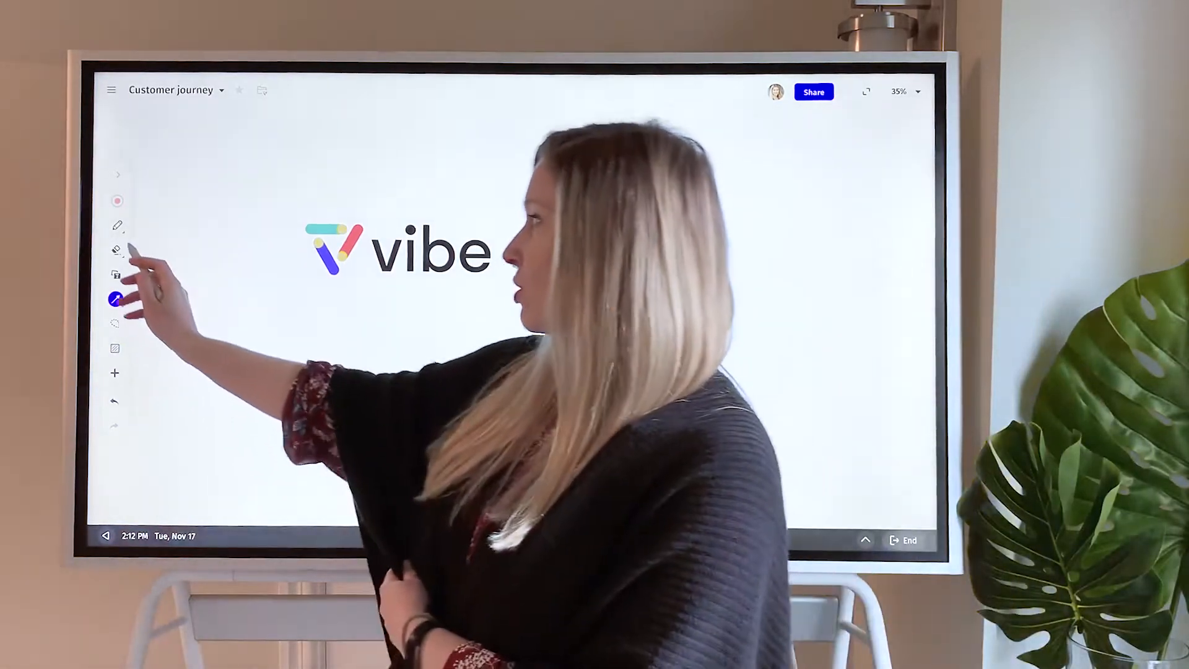
Step: Open the Customer journey board showing subscriber, lead, opportunity and customer stages
{"action": "left_click", "coordinate": [117, 225]}
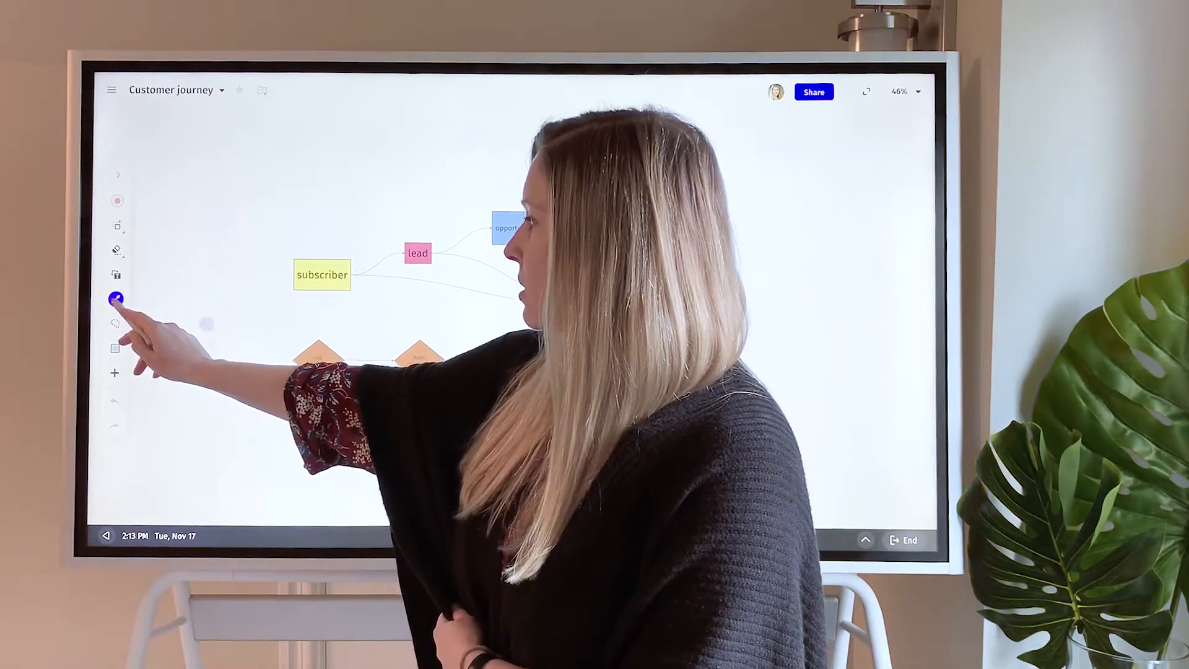
Step: Draw a rectangle right of the diagram above the customer box and select it
{"action": "left_click", "coordinate": [116, 298]}
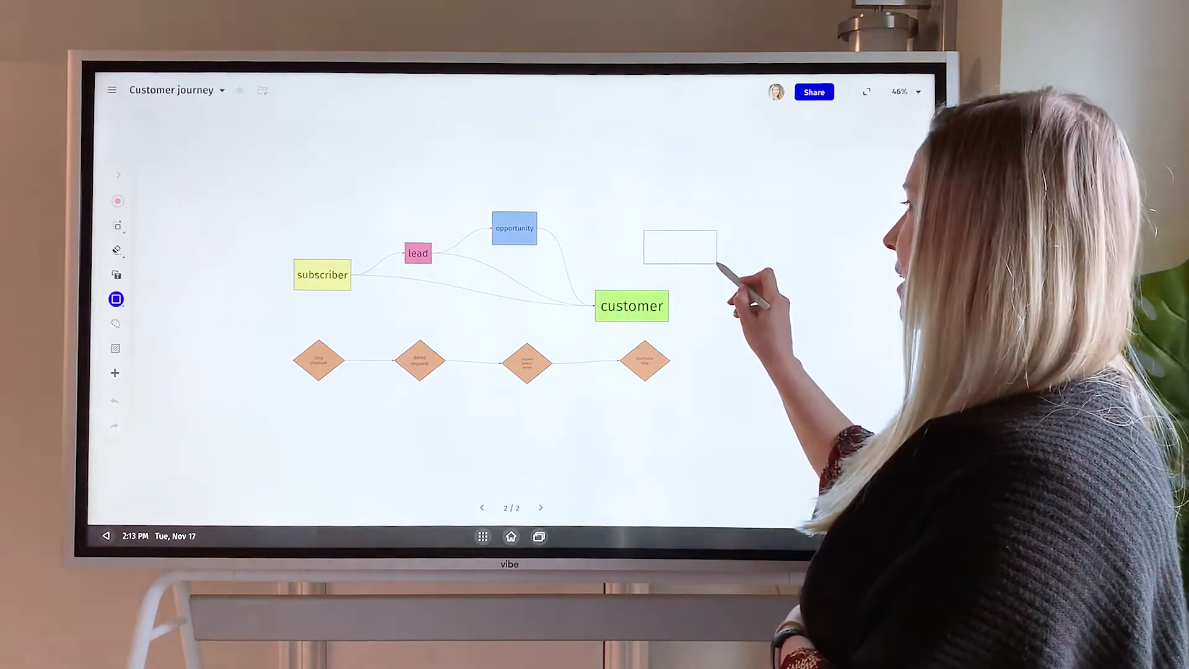
{"action": "left_click", "coordinate": [680, 248]}
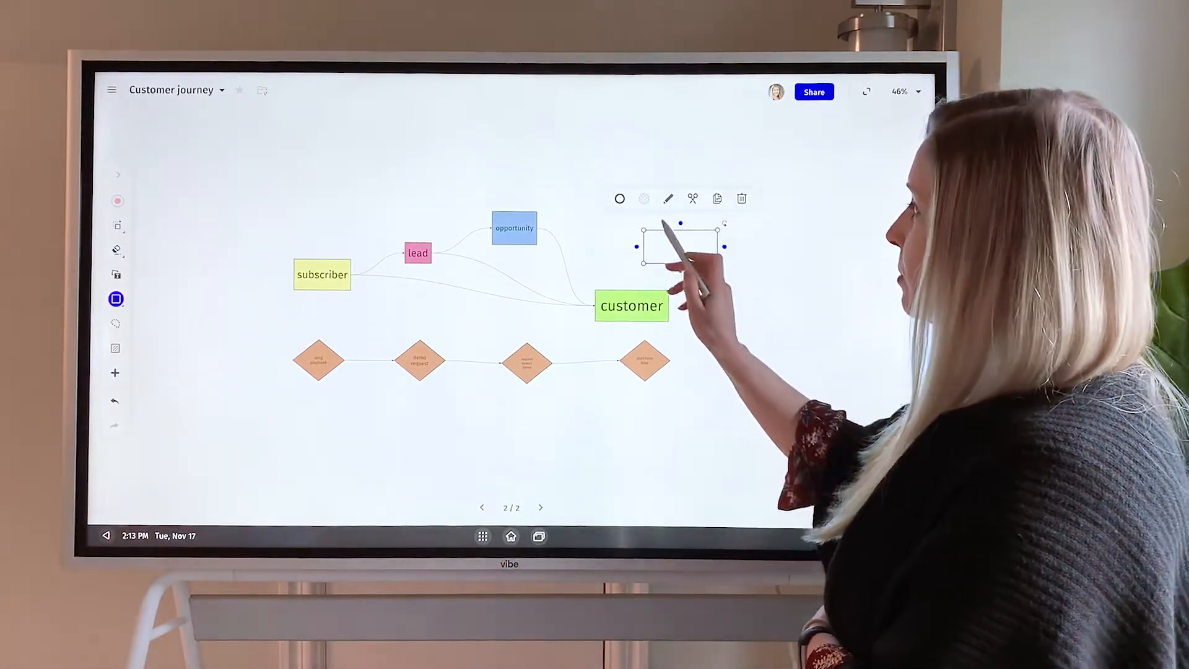
{"action": "left_click", "coordinate": [643, 198]}
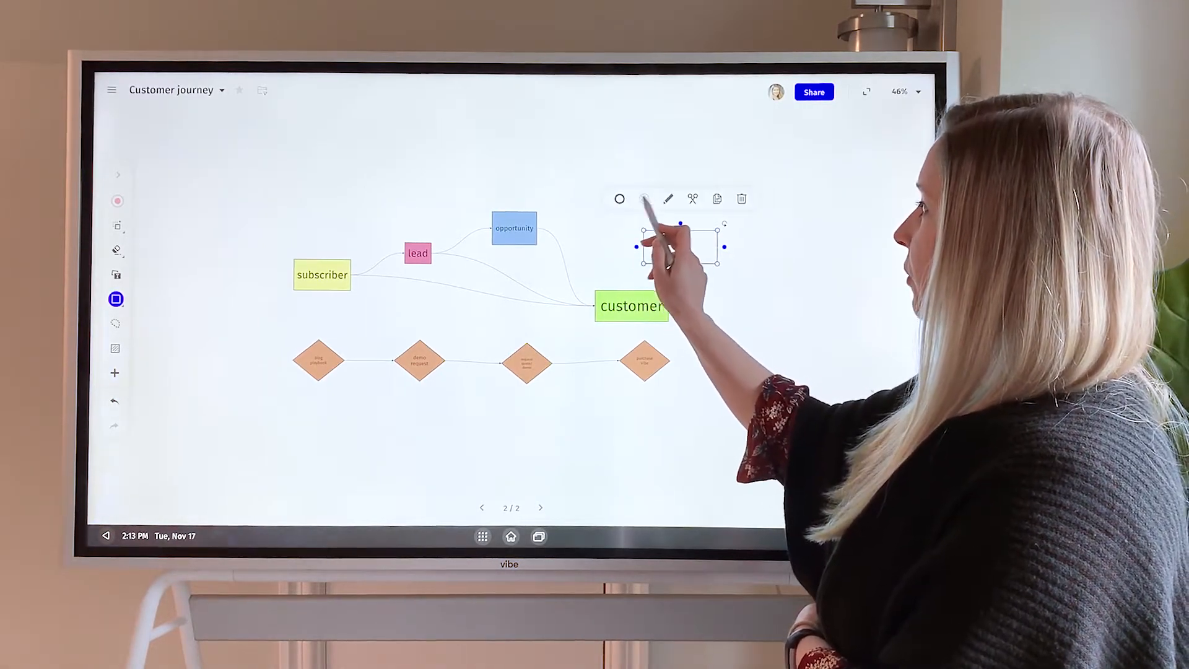
Step: Fill the new rectangle yellow and label it 'evangelist'
{"action": "left_click", "coordinate": [646, 199]}
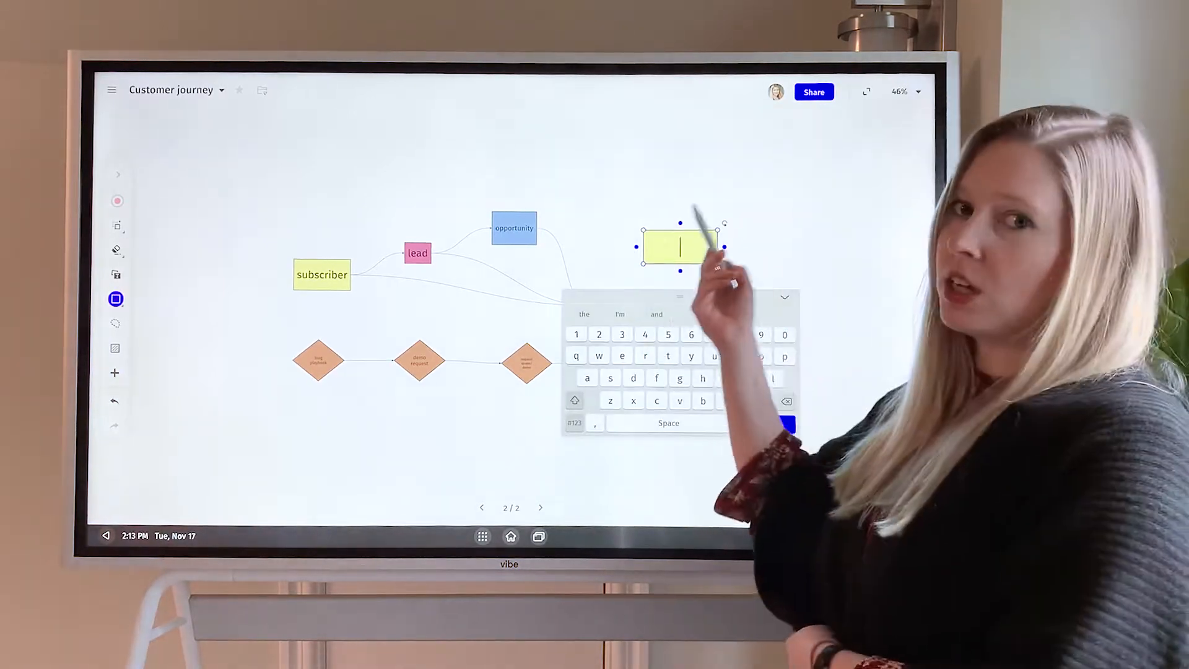
{"action": "type", "text": "evangelist"}
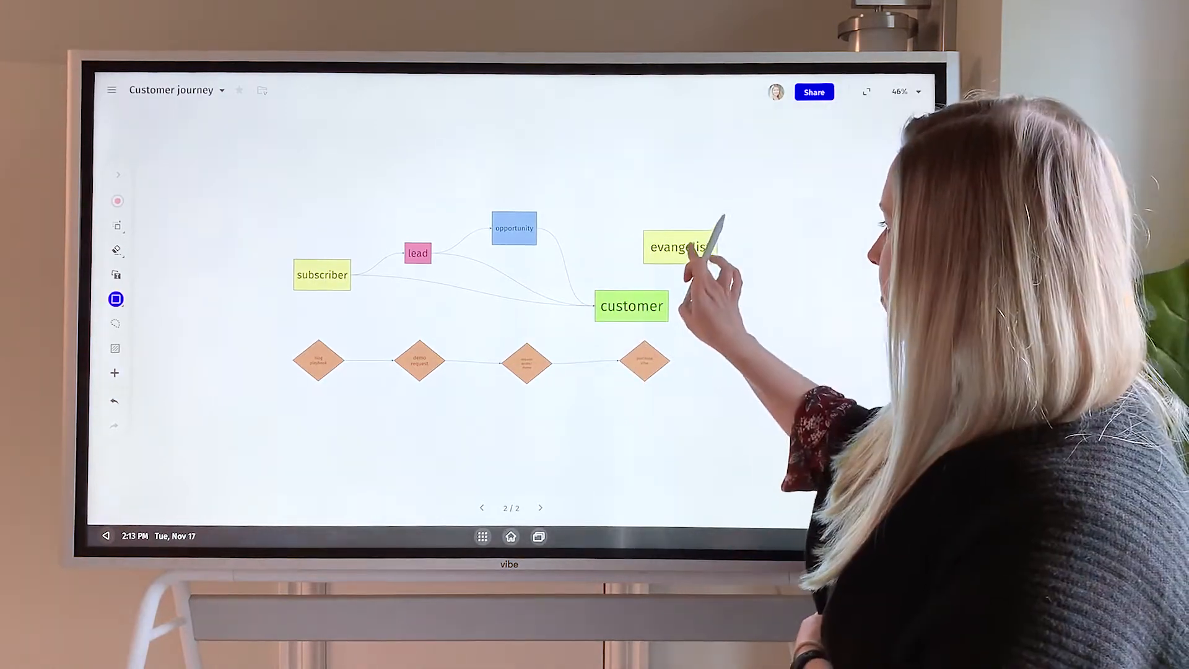
Step: Connect the evangelist box to opportunity and move it up-right of opportunity
{"action": "left_click", "coordinate": [677, 247]}
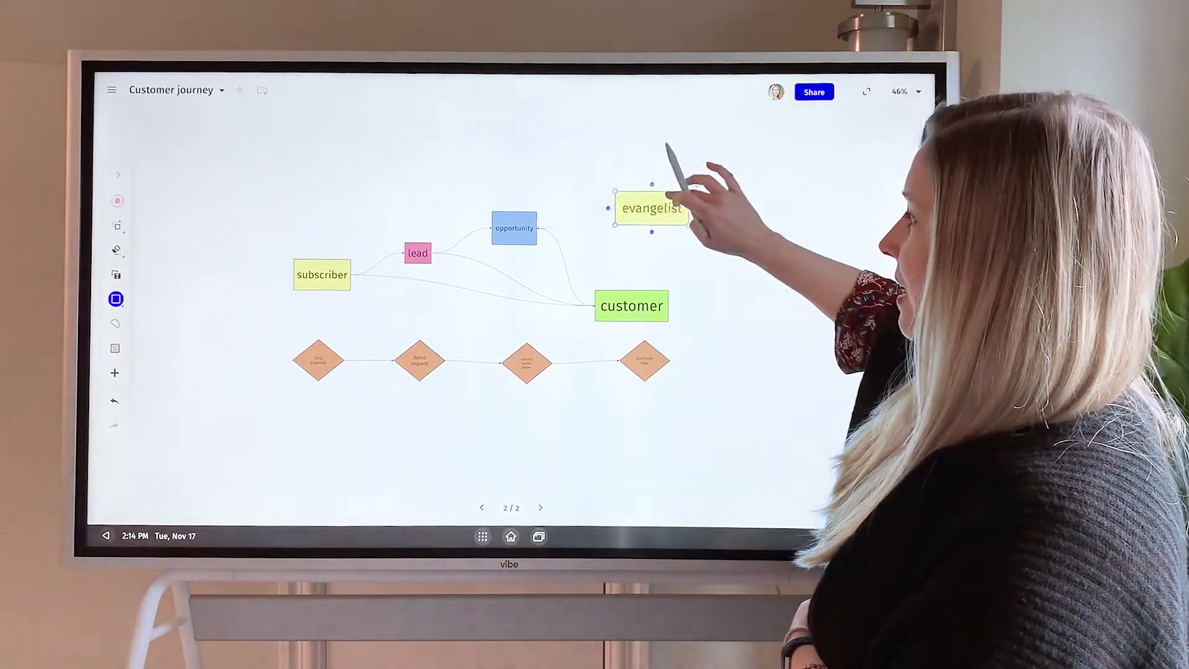
{"action": "left_click_drag", "start_coordinate": [649, 208], "coordinate": [654, 188]}
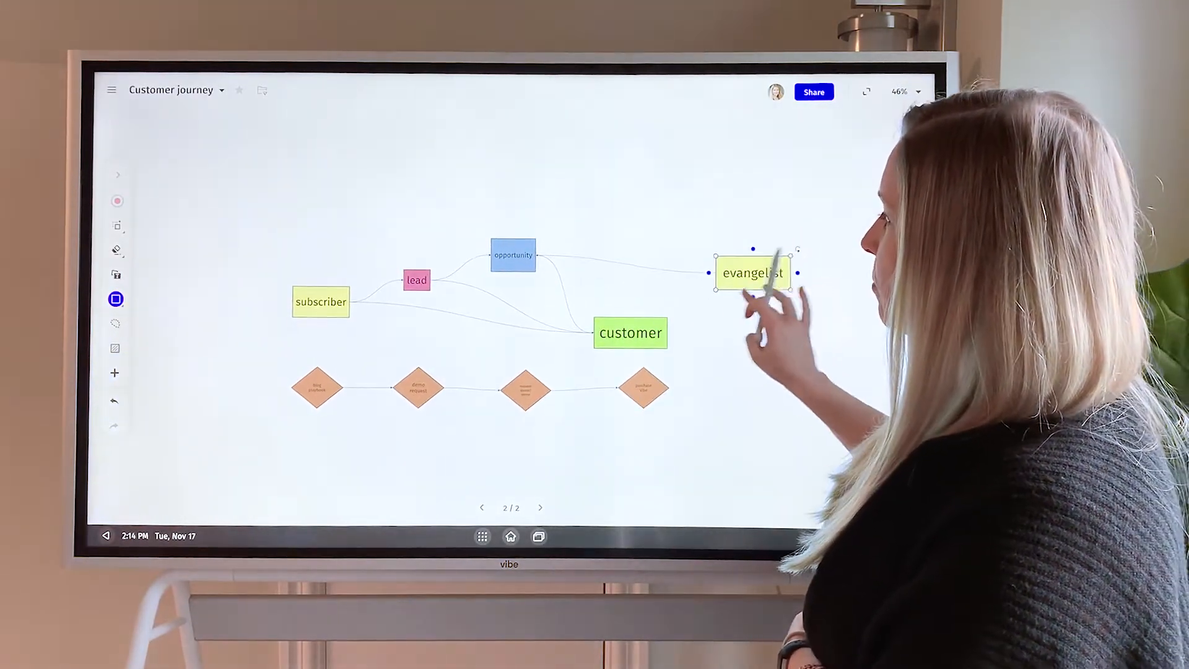
{"action": "left_click_drag", "start_coordinate": [752, 273], "coordinate": [626, 211]}
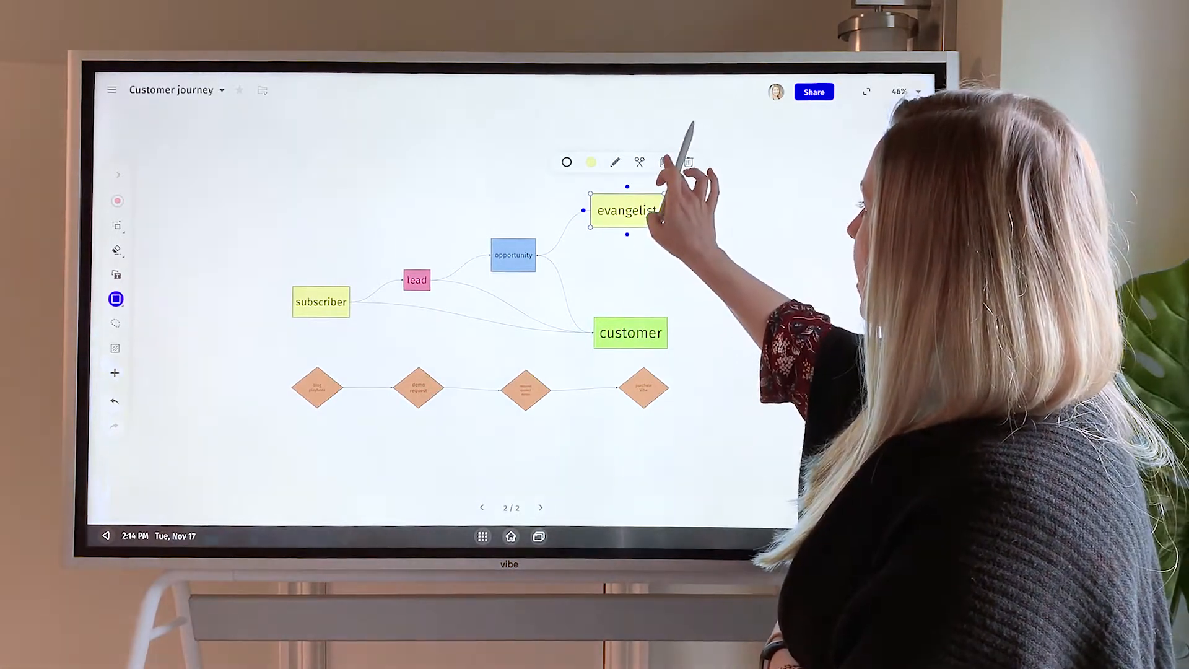
Step: Duplicate the evangelist box and place the copy below-right of the original
{"action": "left_click", "coordinate": [664, 163]}
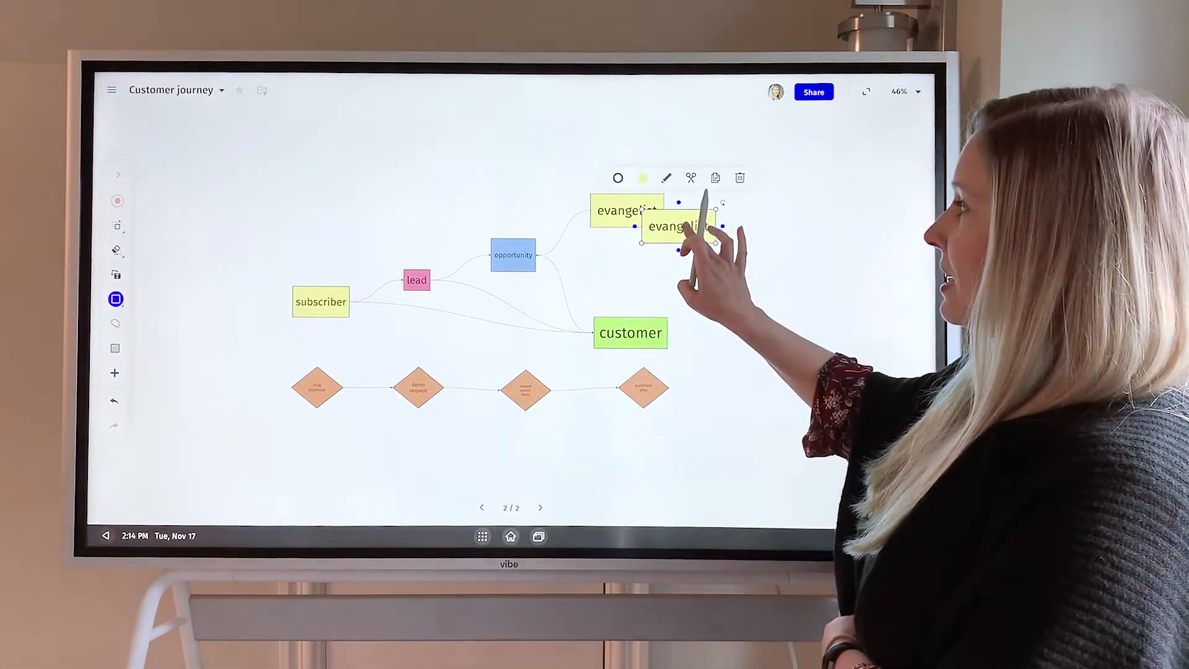
{"action": "left_click_drag", "start_coordinate": [677, 226], "coordinate": [715, 246]}
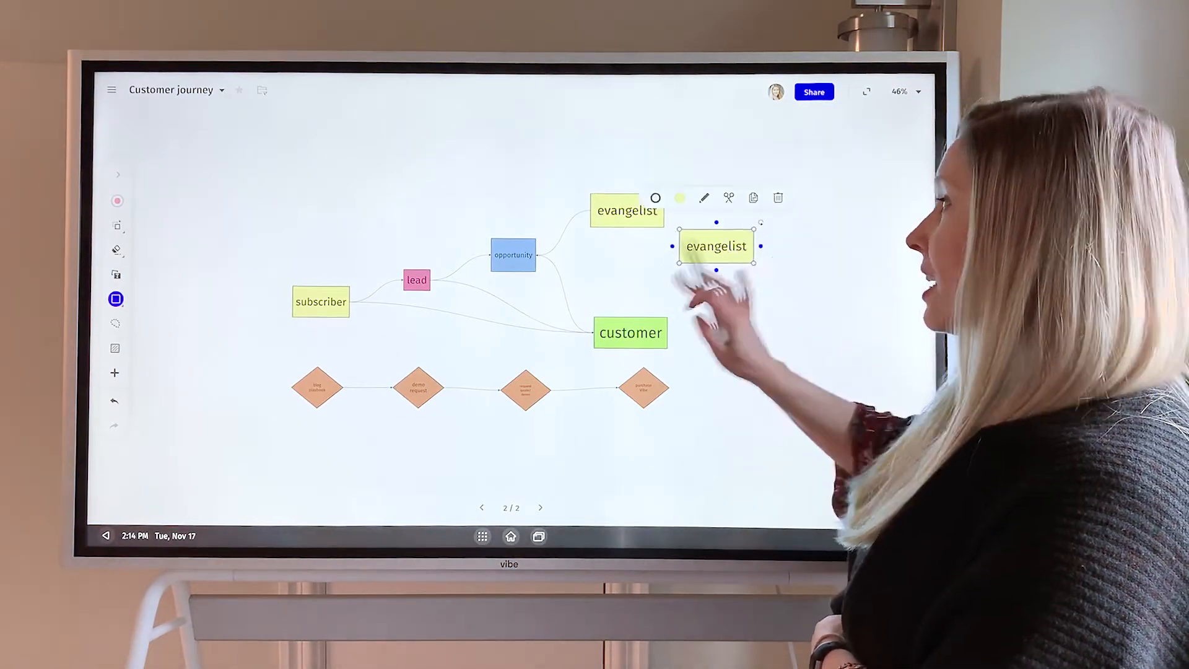